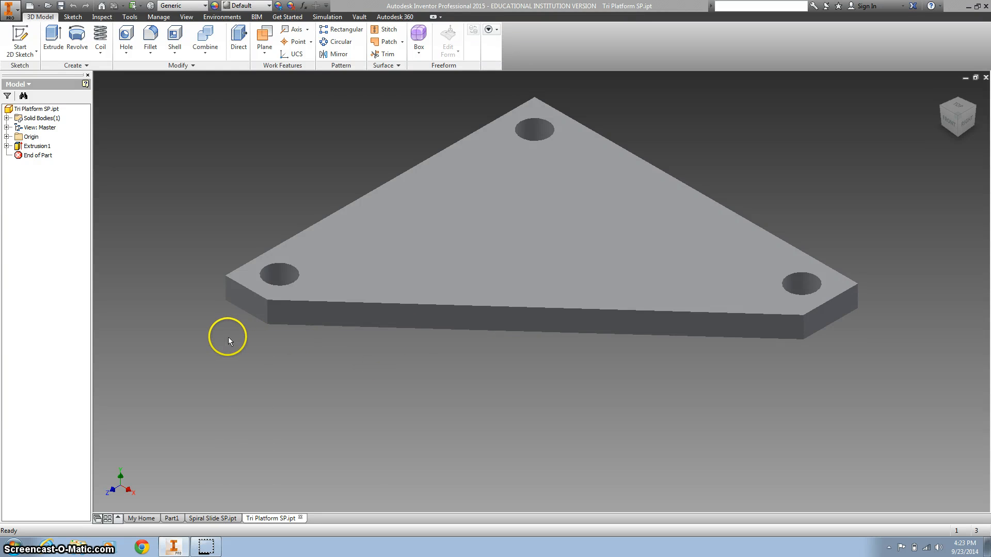
pyautogui.moveTo(232, 340)
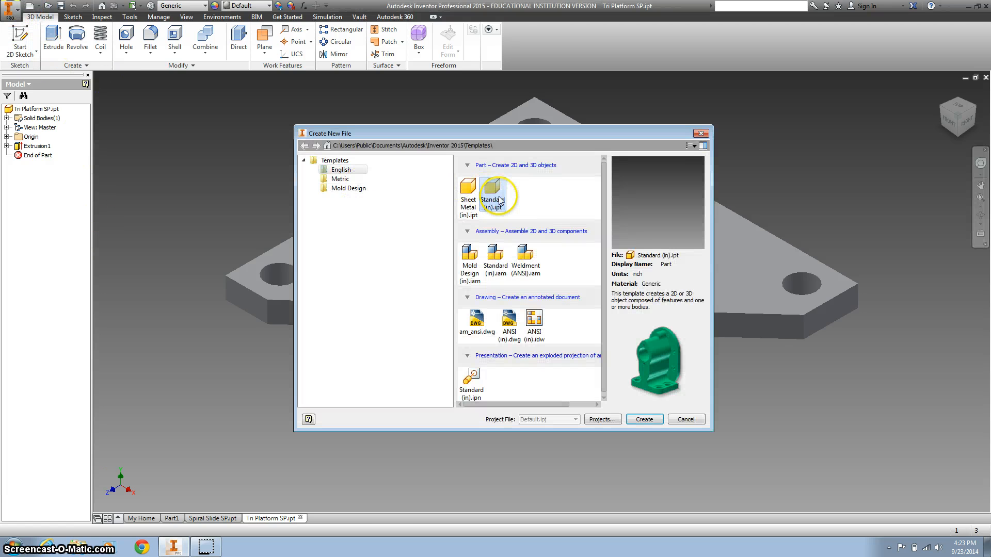
# Create a new part from the Standard (in).ipt English template
pyautogui.click(644, 419)
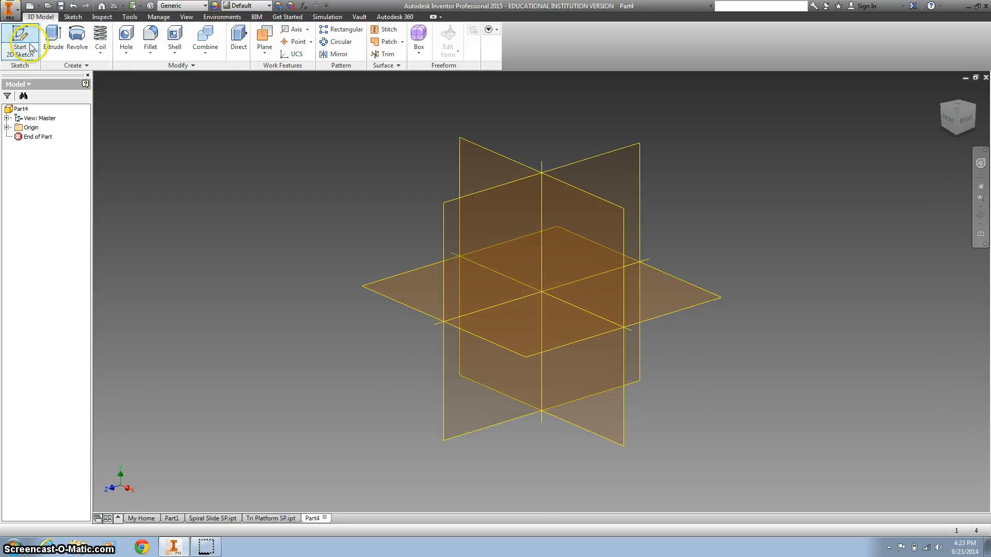
# Start a 2D sketch and draw a rectangle cornered at the origin
pyautogui.click(20, 40)
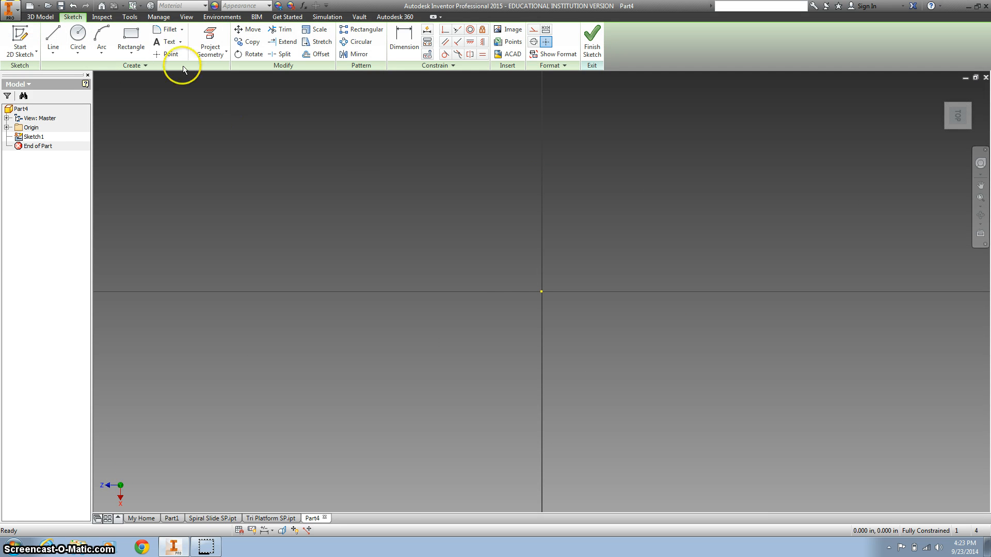
pyautogui.click(131, 46)
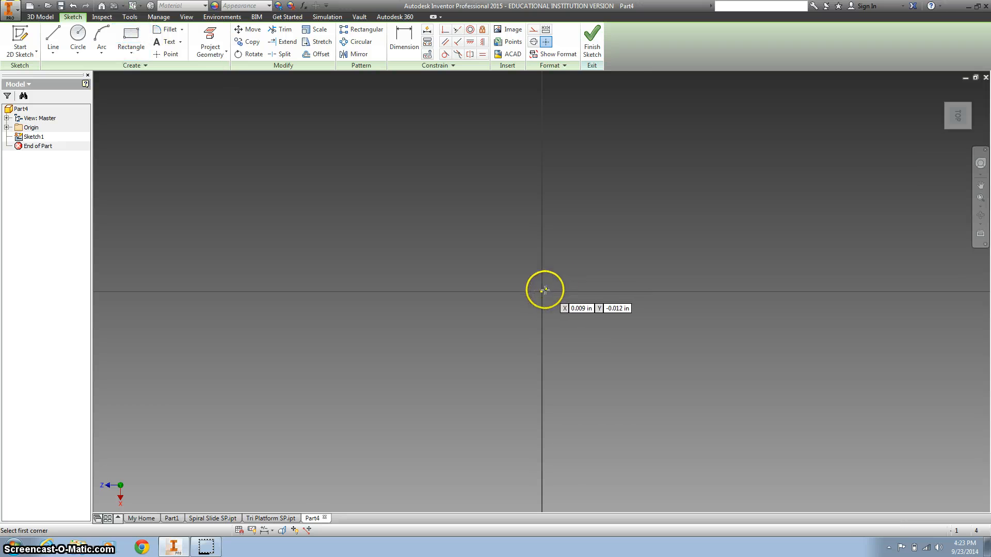
pyautogui.click(542, 291)
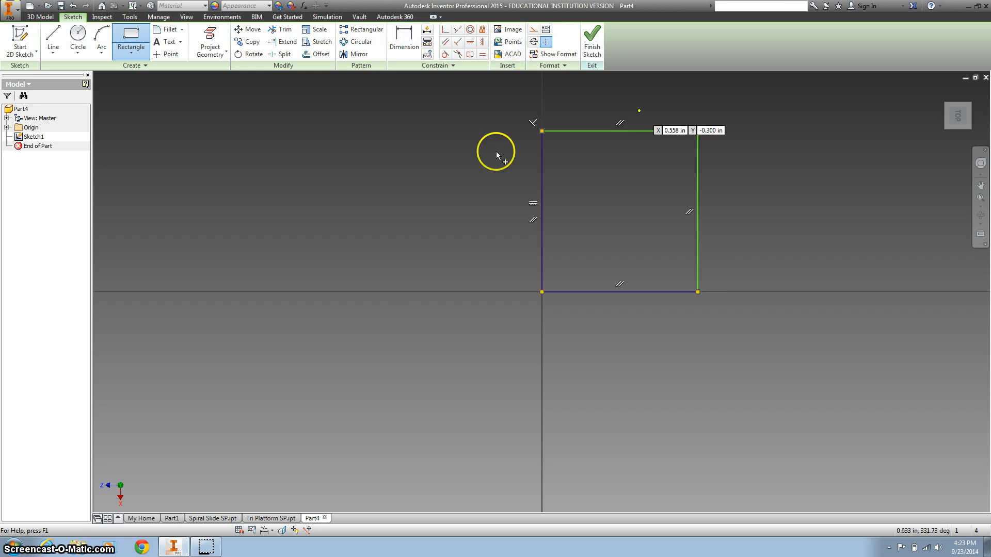
pyautogui.click(403, 42)
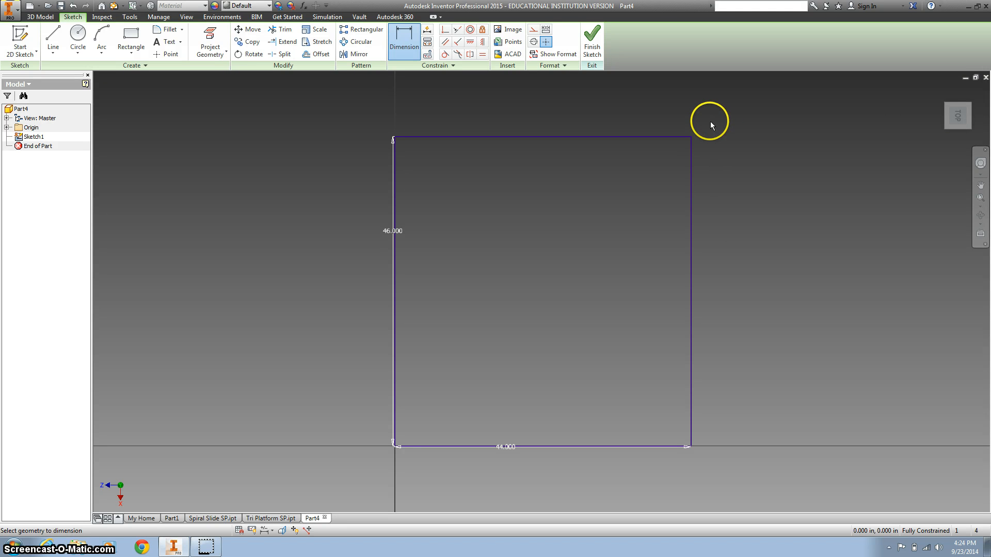
pyautogui.moveTo(704, 126)
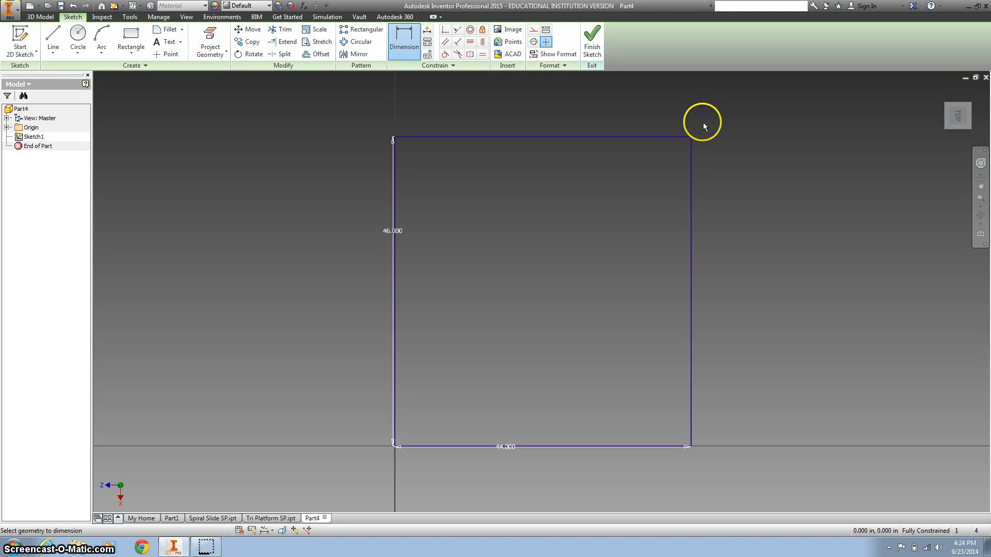
# Draw vertical construction lines starting from the square's top edge
pyautogui.click(52, 41)
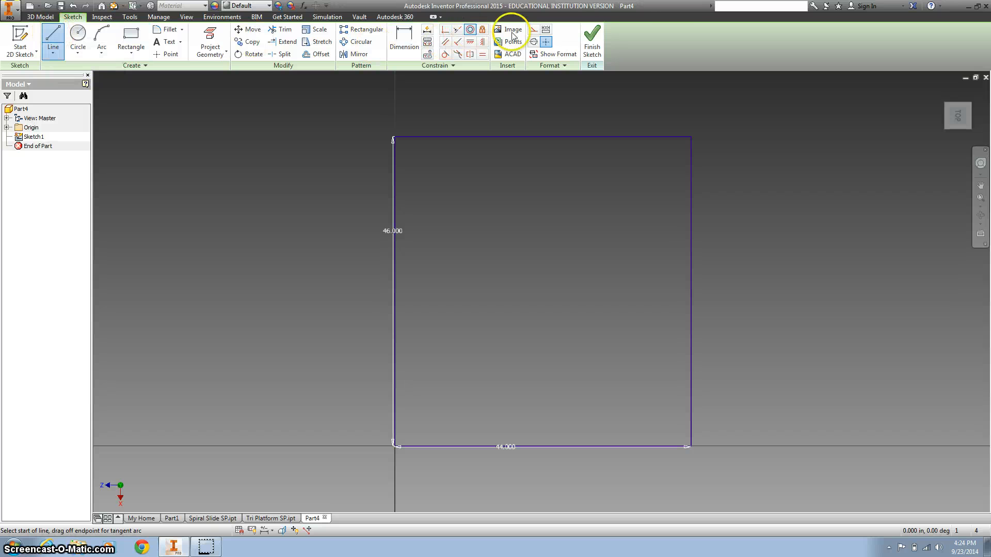
pyautogui.moveTo(534, 30)
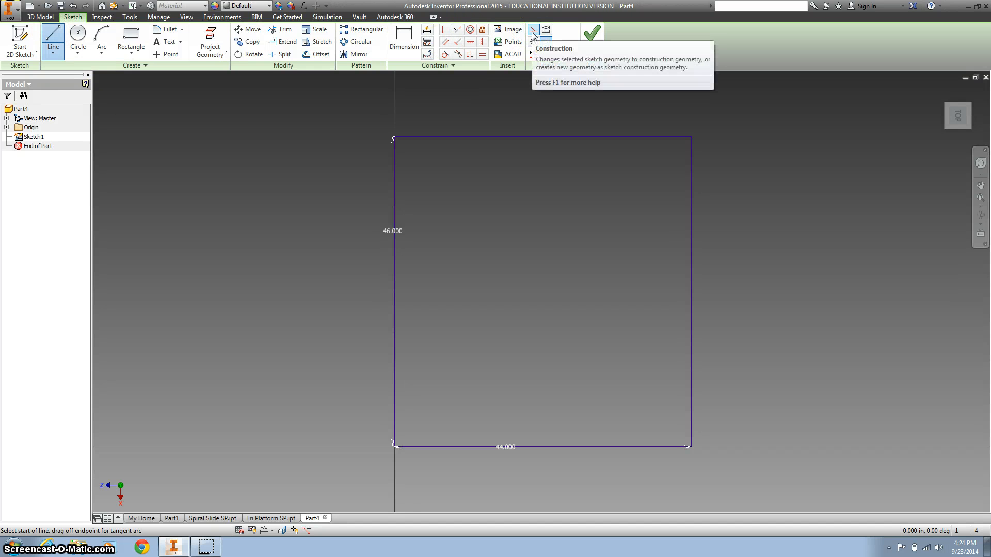
pyautogui.moveTo(428, 141)
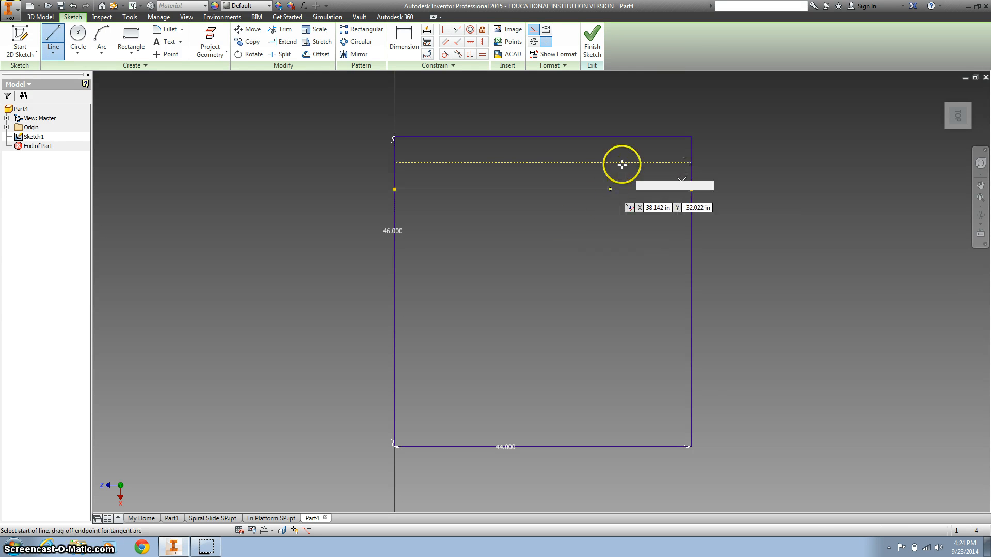
pyautogui.moveTo(651, 137)
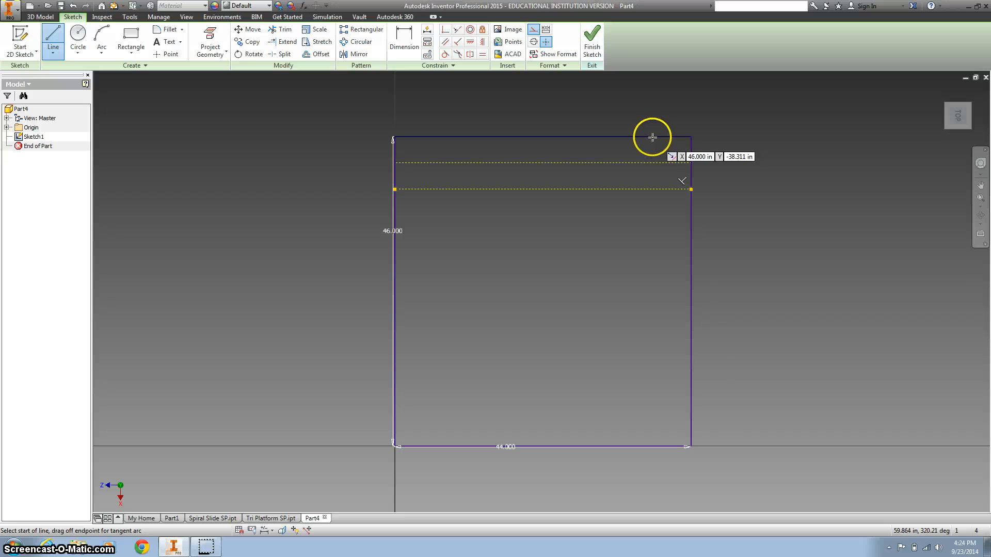
pyautogui.click(652, 137)
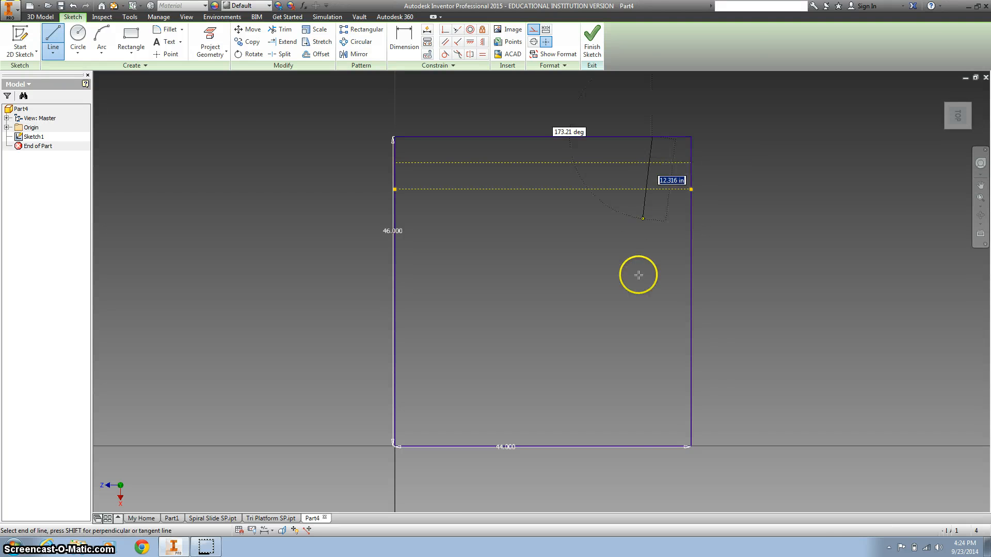
pyautogui.moveTo(656, 449)
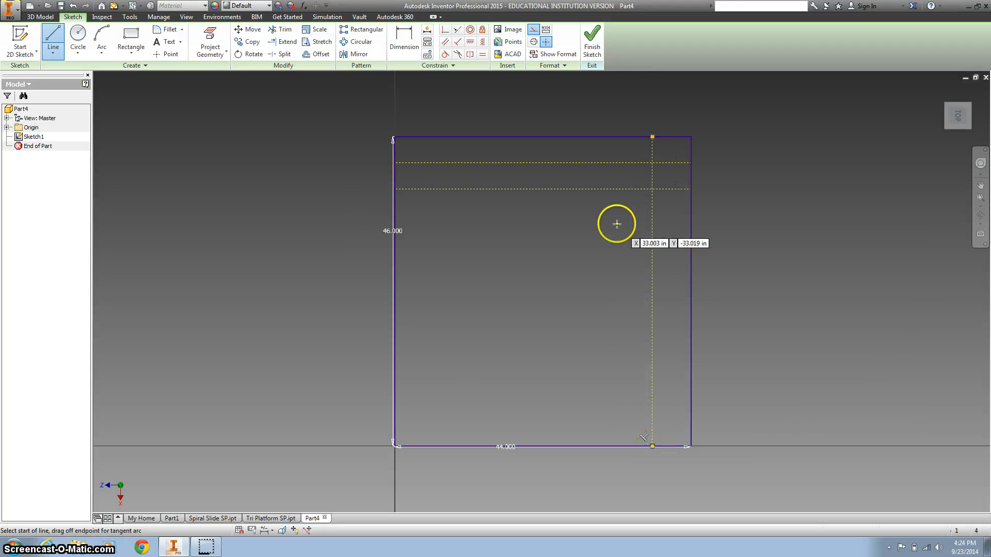
pyautogui.moveTo(616, 136)
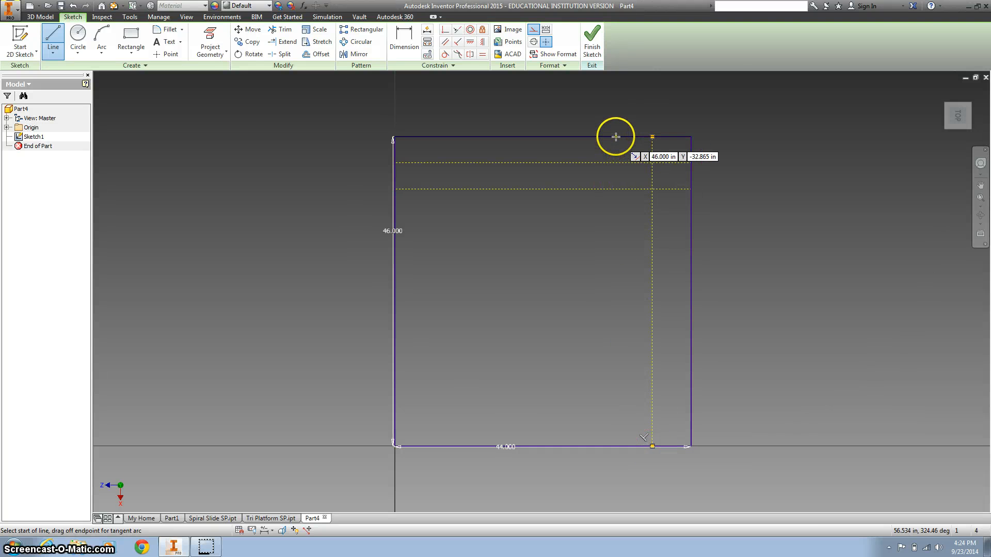
pyautogui.click(615, 136)
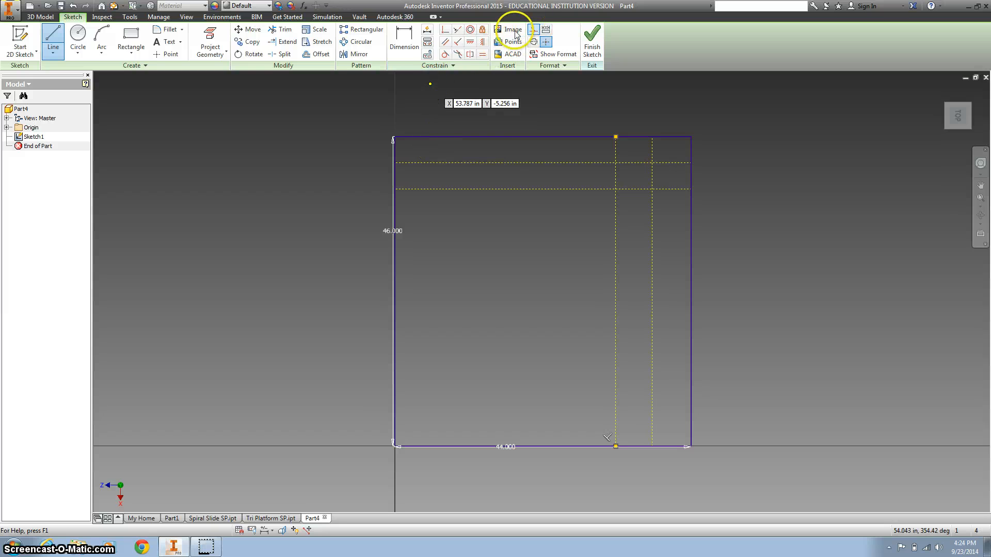
# Turn off construction mode and dimension the vertical guide line 7.750 from the right edge
pyautogui.click(404, 34)
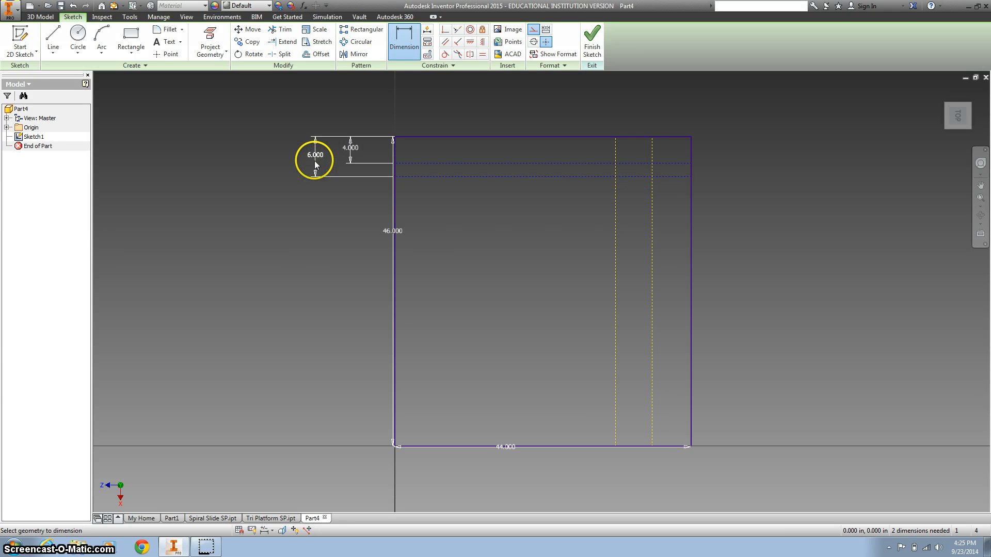
pyautogui.moveTo(614, 155)
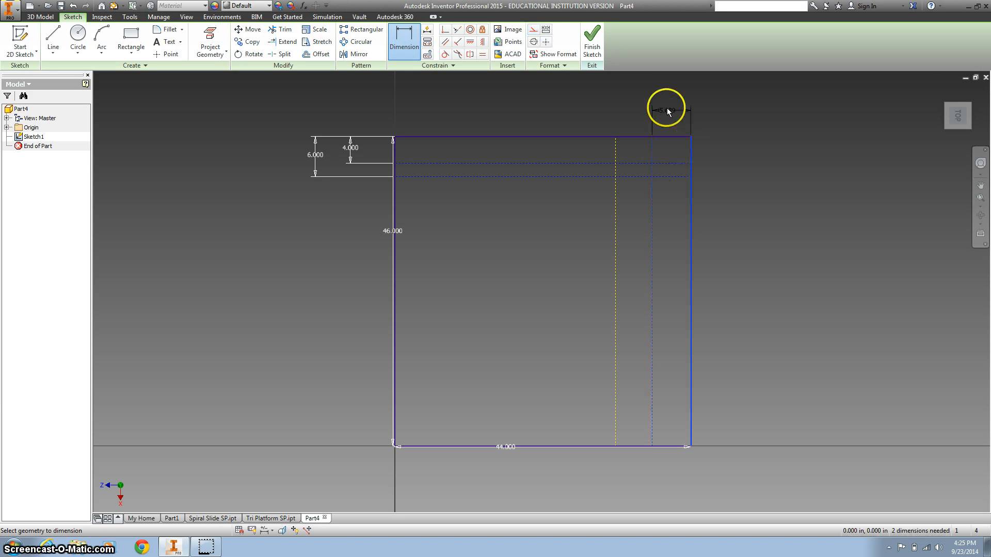
pyautogui.click(667, 112)
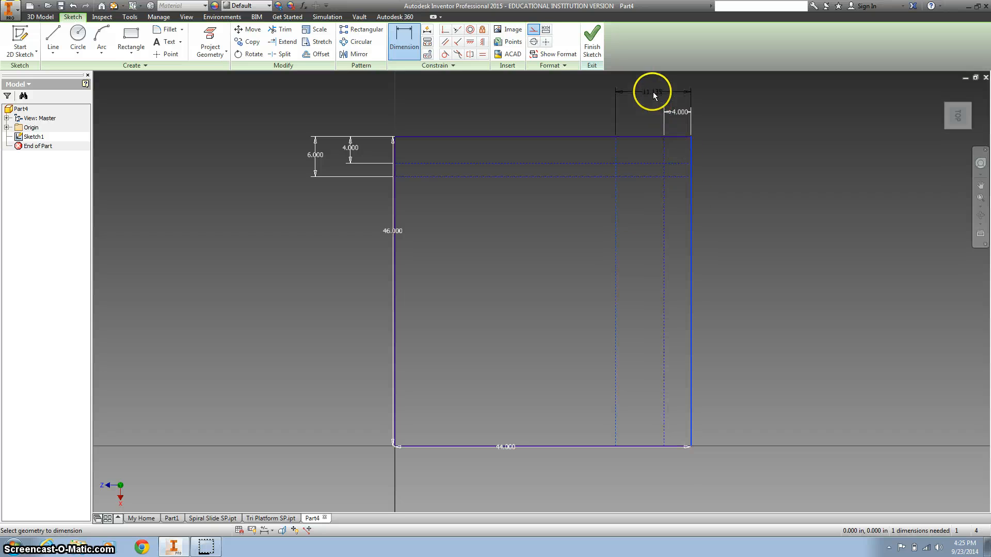
pyautogui.click(653, 93)
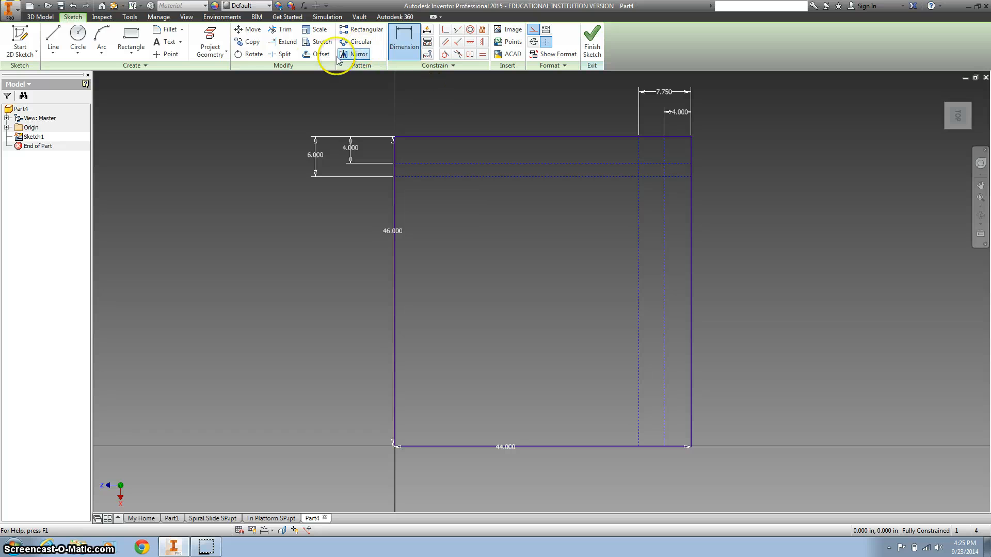
# Draw the diagonal line and dimension the guide line 4.000 from the left edge
pyautogui.click(53, 39)
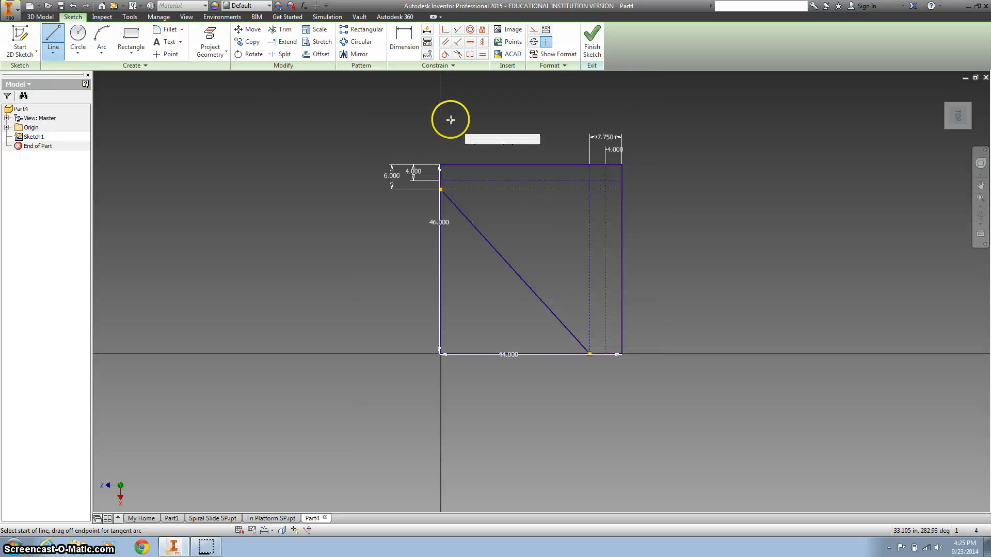
pyautogui.moveTo(440, 114)
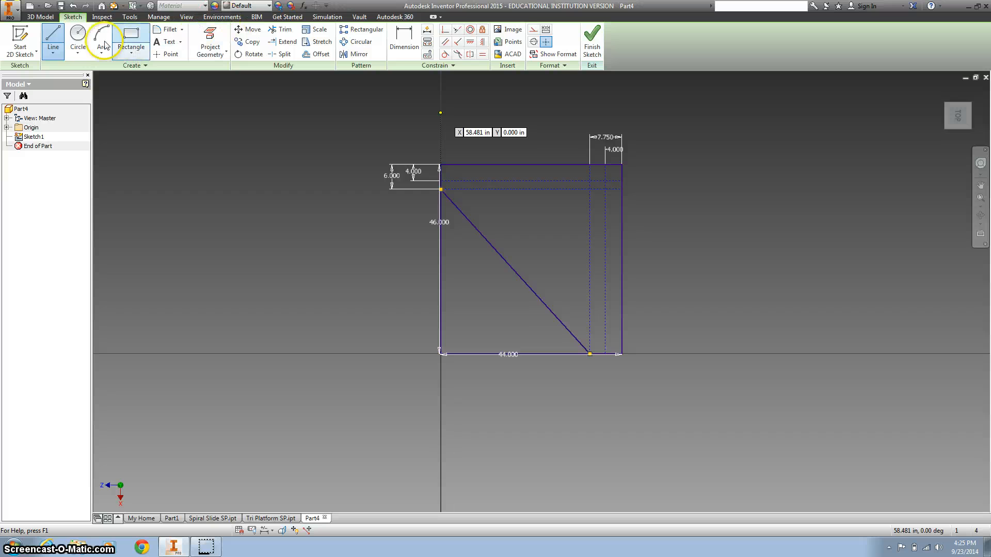
pyautogui.click(53, 42)
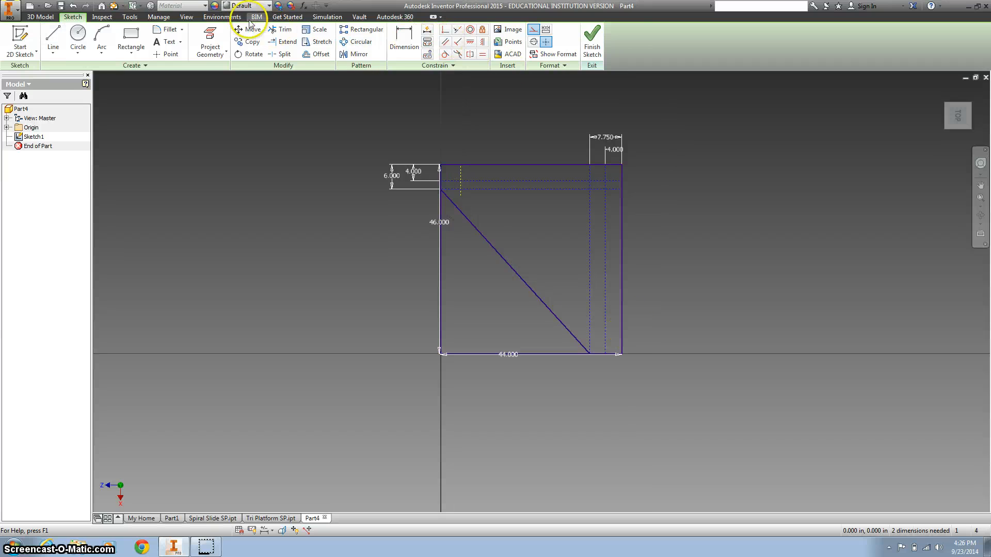
pyautogui.click(445, 30)
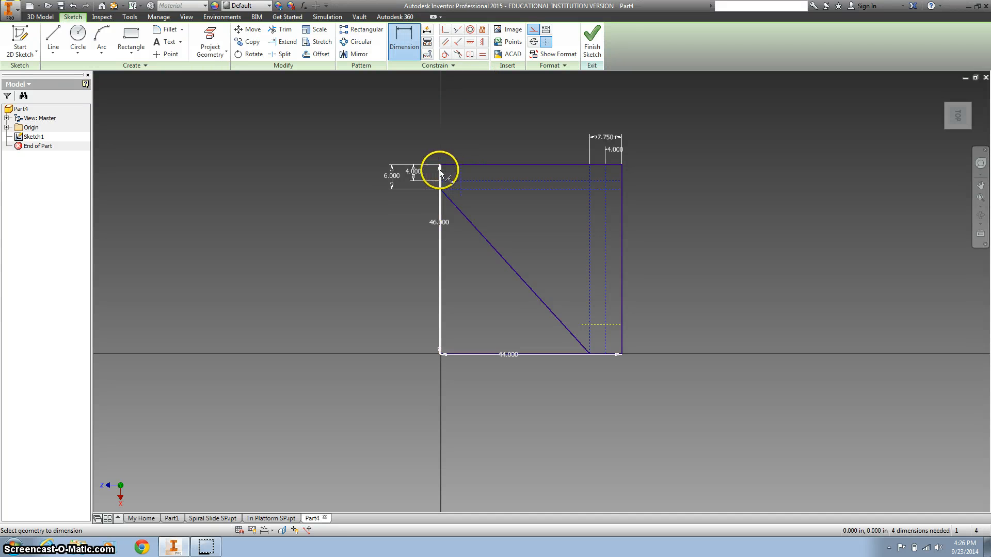
pyautogui.click(414, 171)
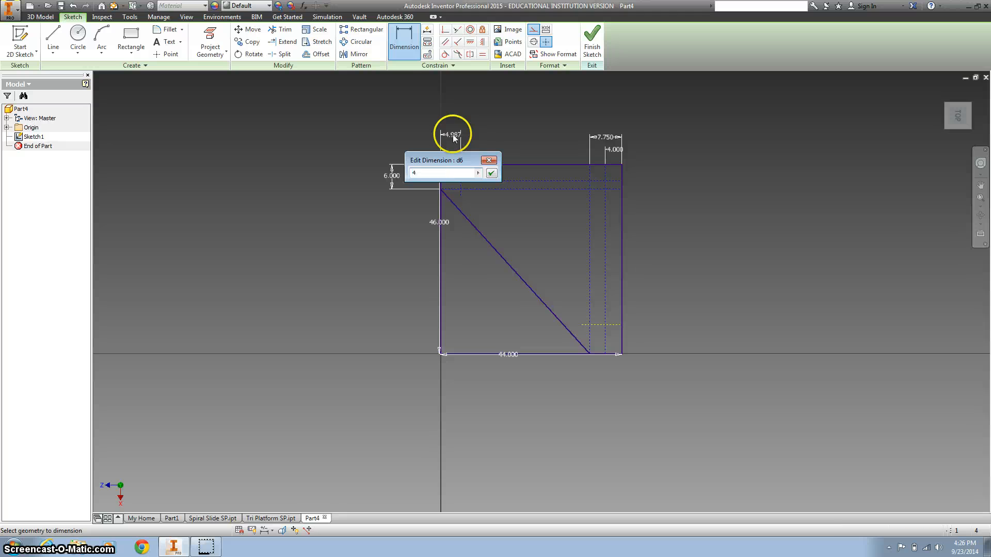
pyautogui.click(491, 173)
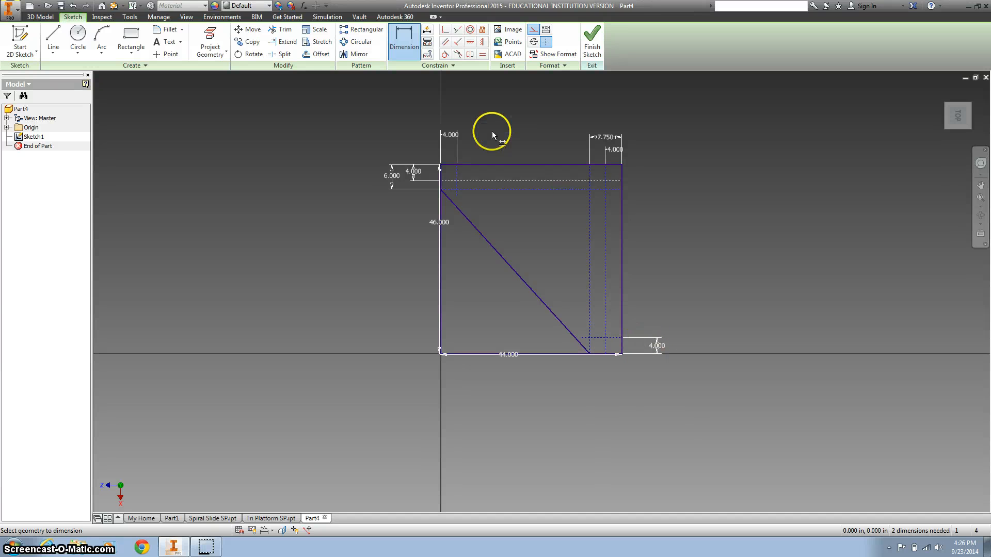
# Place circles at the guide-line intersections, including top-right, and trim leftover square edges
pyautogui.click(78, 33)
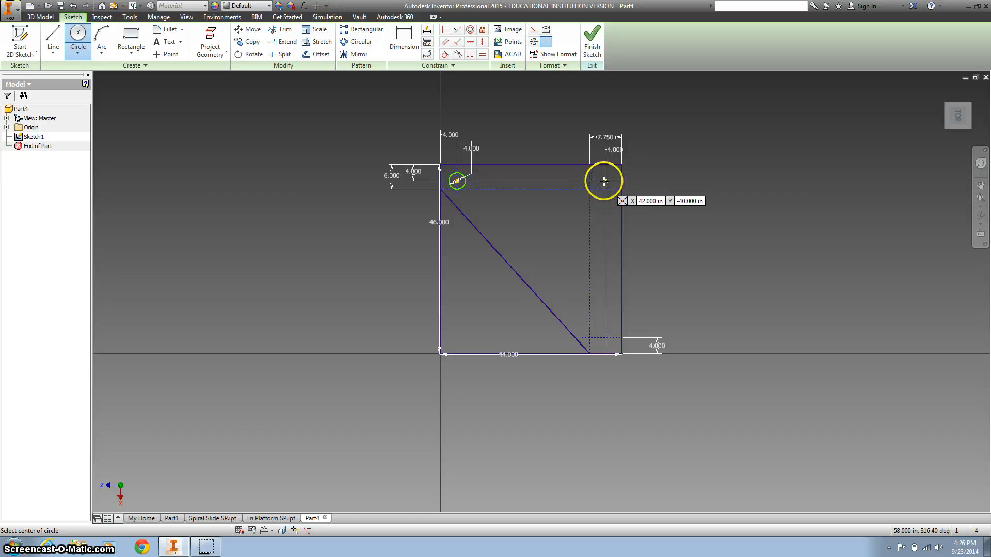
pyautogui.click(604, 180)
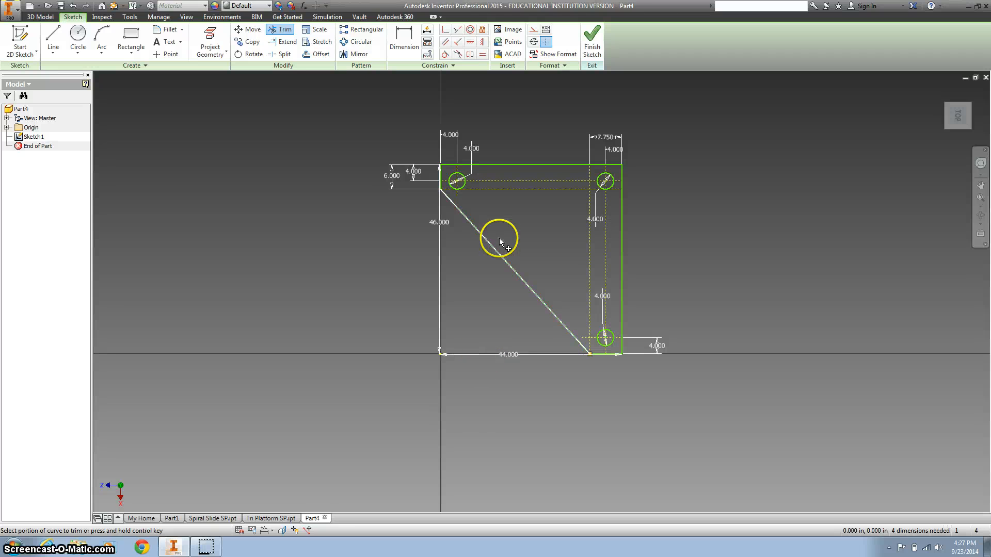
pyautogui.click(499, 242)
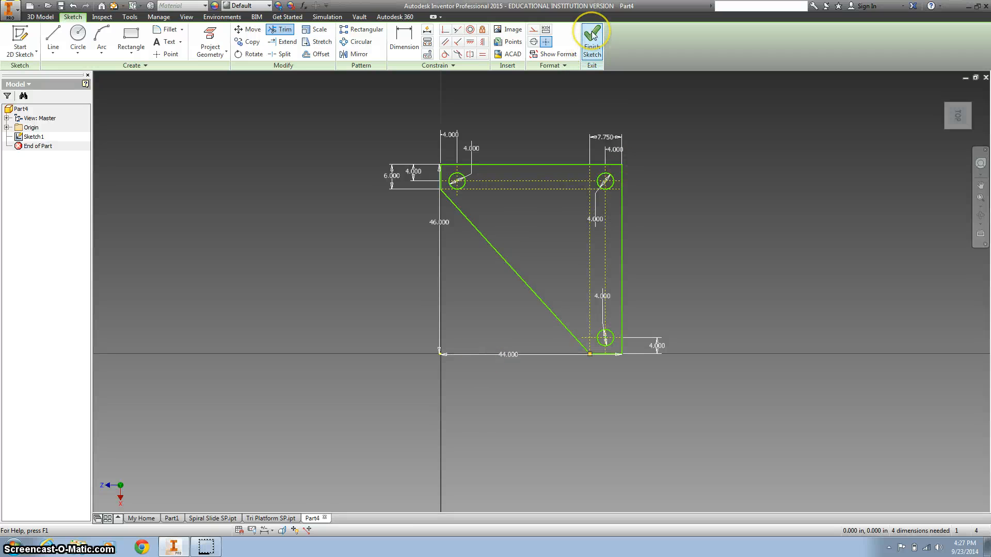
pyautogui.moveTo(592, 36)
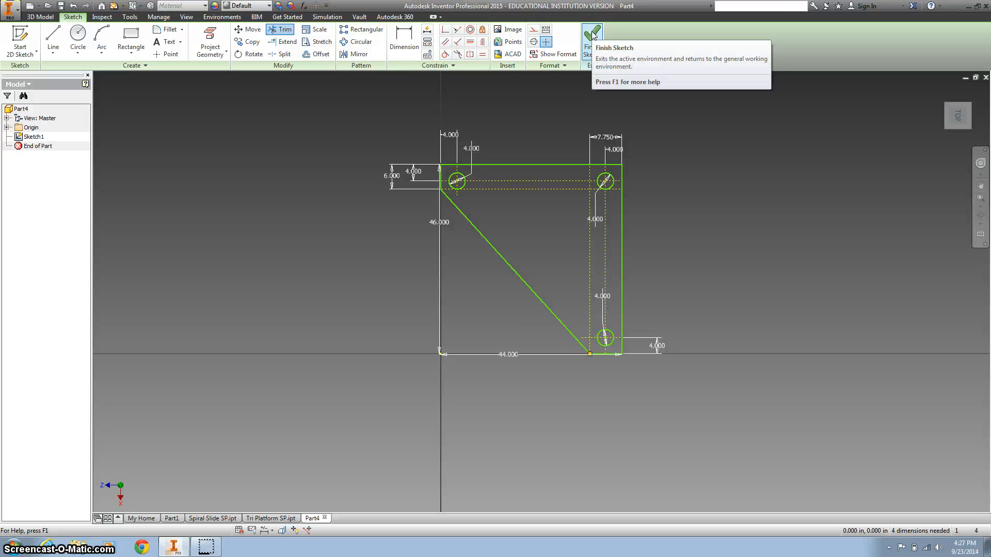
# Finish the sketch and extrude the triangular profile into a solid plate
pyautogui.click(592, 38)
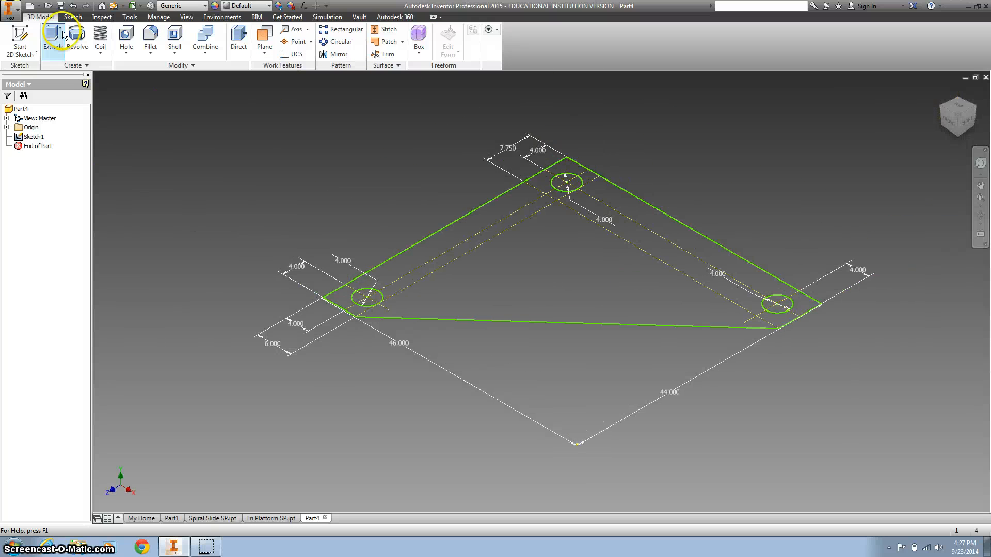
pyautogui.click(52, 38)
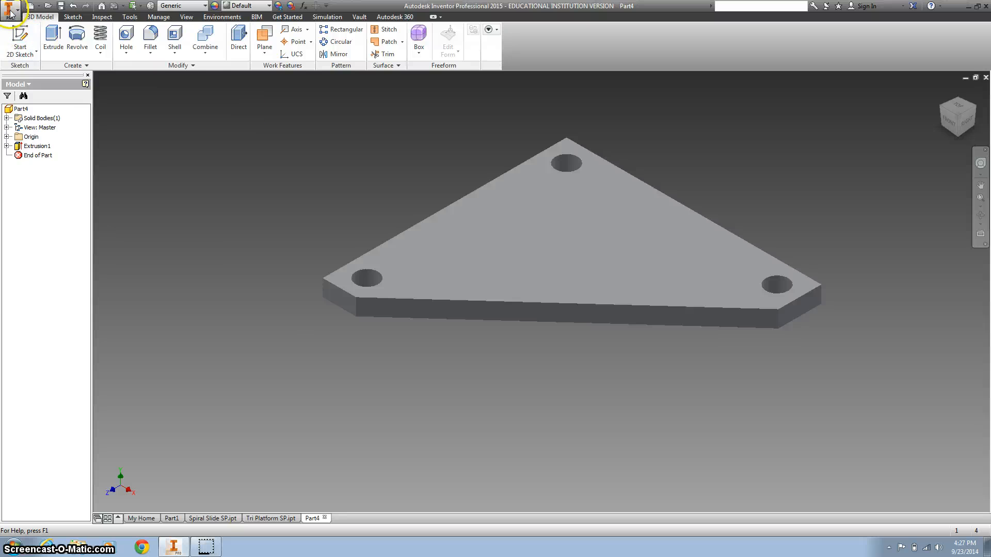
# Save As to Playground reusing Tri Platform SP.ipt, which triggers a name-in-use warning
pyautogui.click(10, 8)
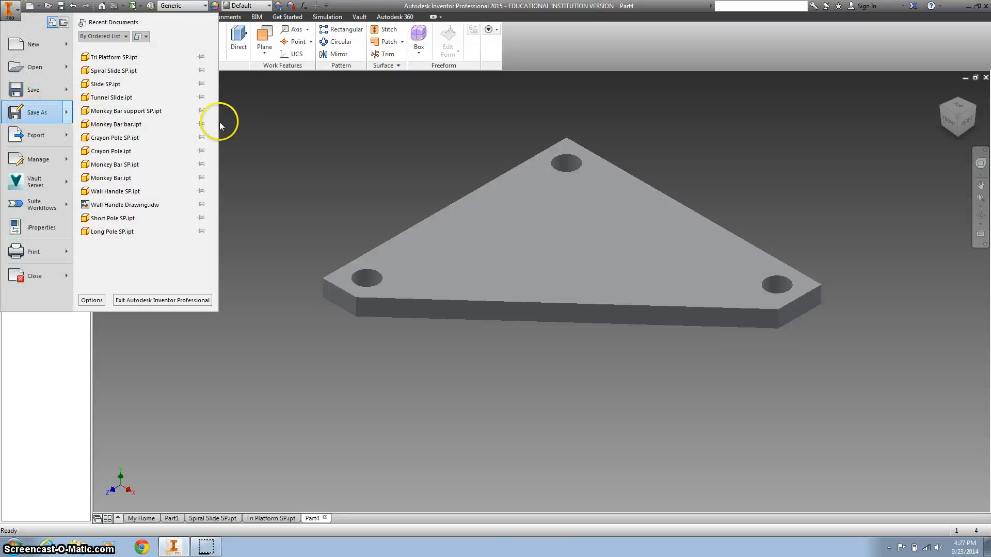
pyautogui.click(37, 113)
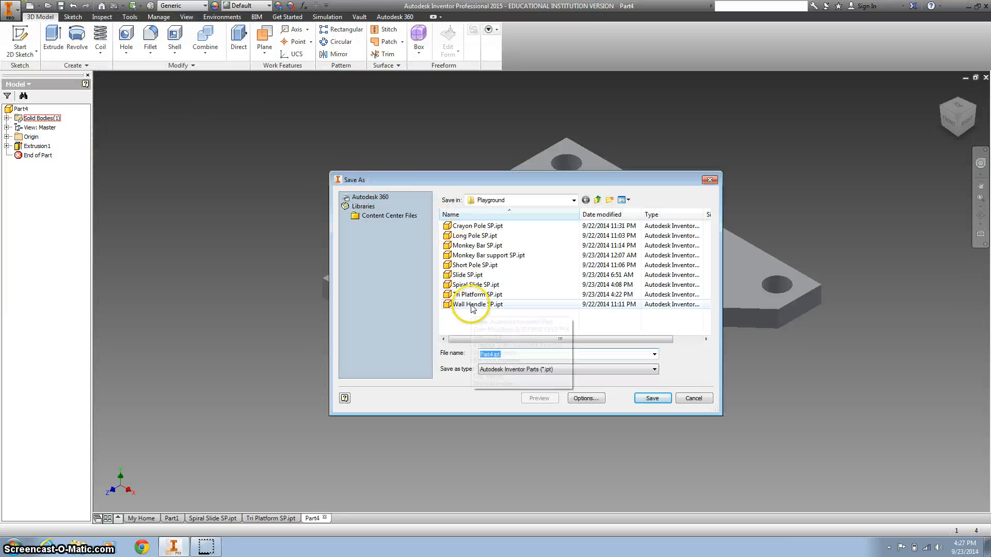
pyautogui.click(478, 295)
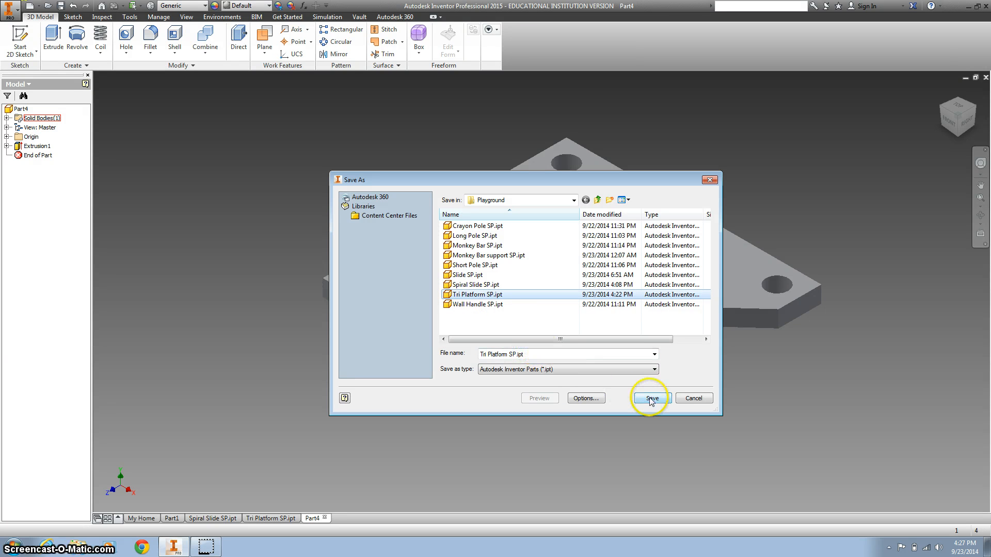
pyautogui.click(652, 398)
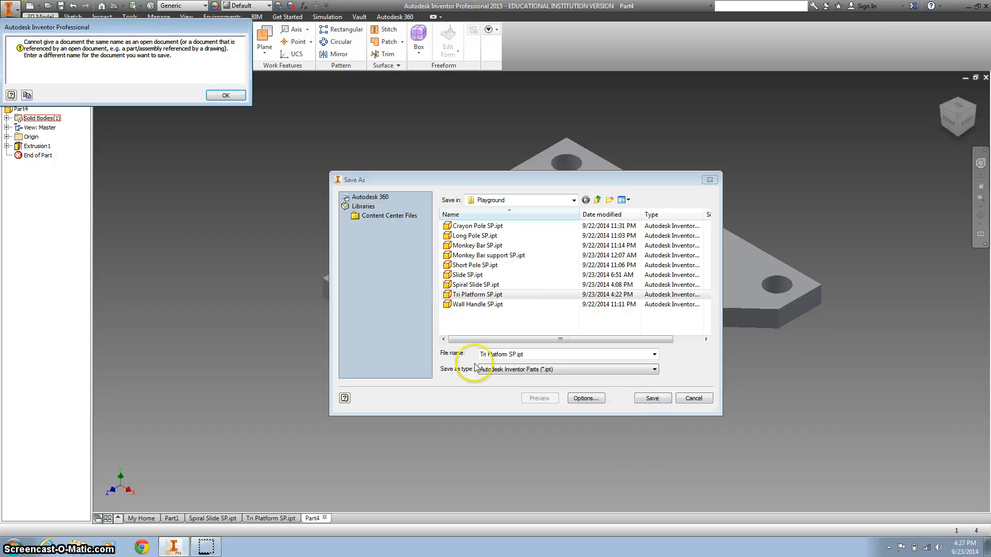